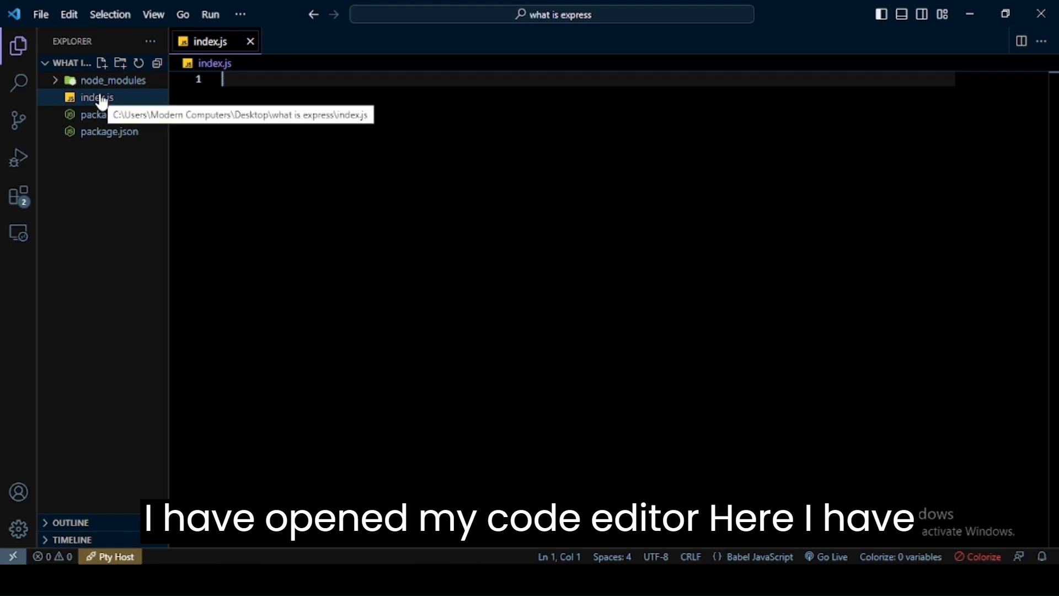
# Step: Confirm express is listed as a dependency and return to index.js
pyautogui.click(110, 132)
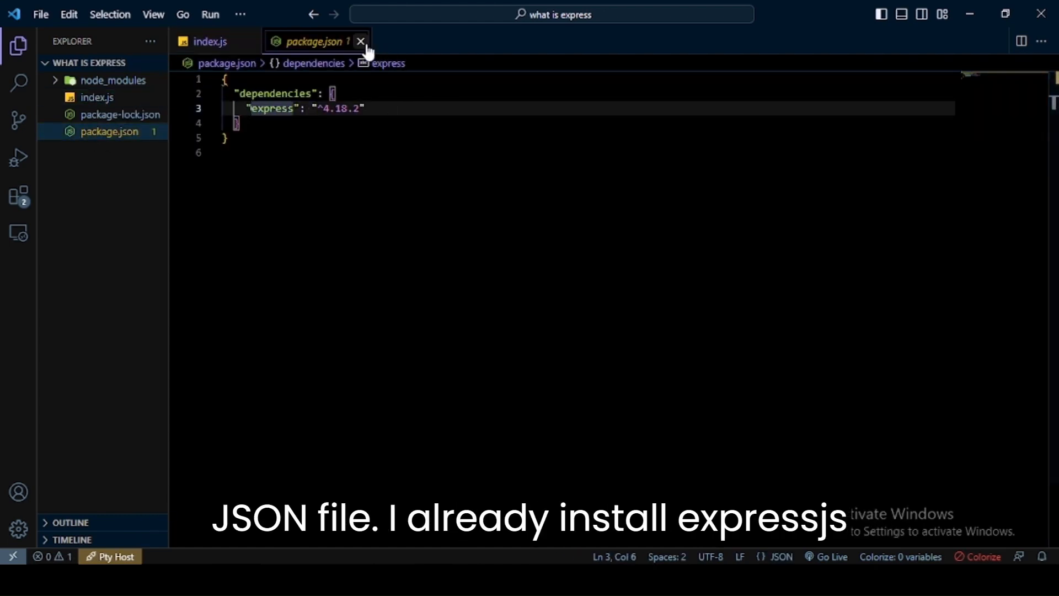
pyautogui.click(361, 41)
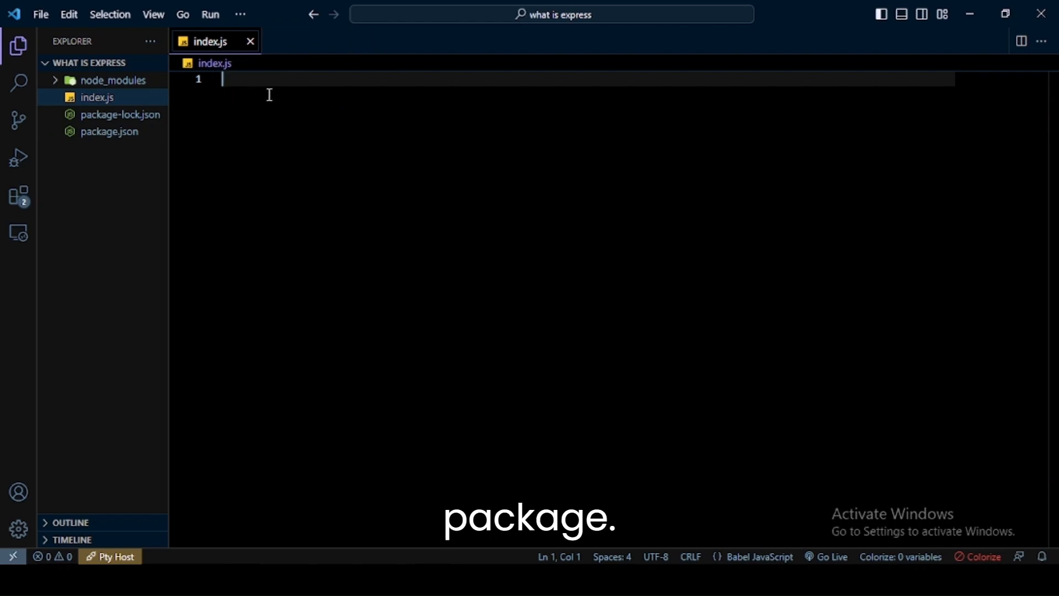
# Step: Require express, create the app with express(), and set const port = 5000
pyautogui.write('const express = require')
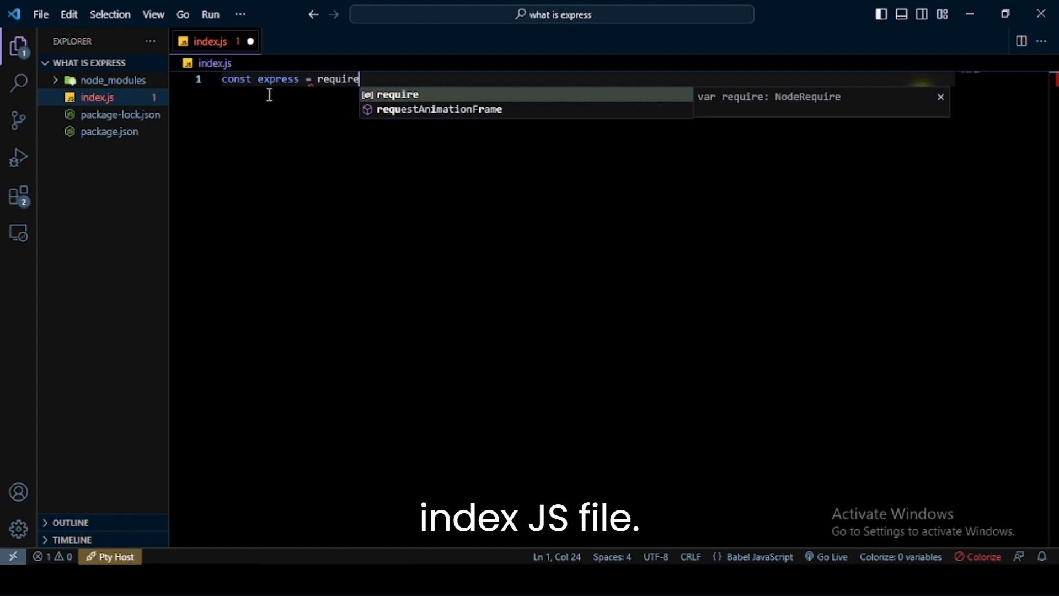
pyautogui.write("('express'")
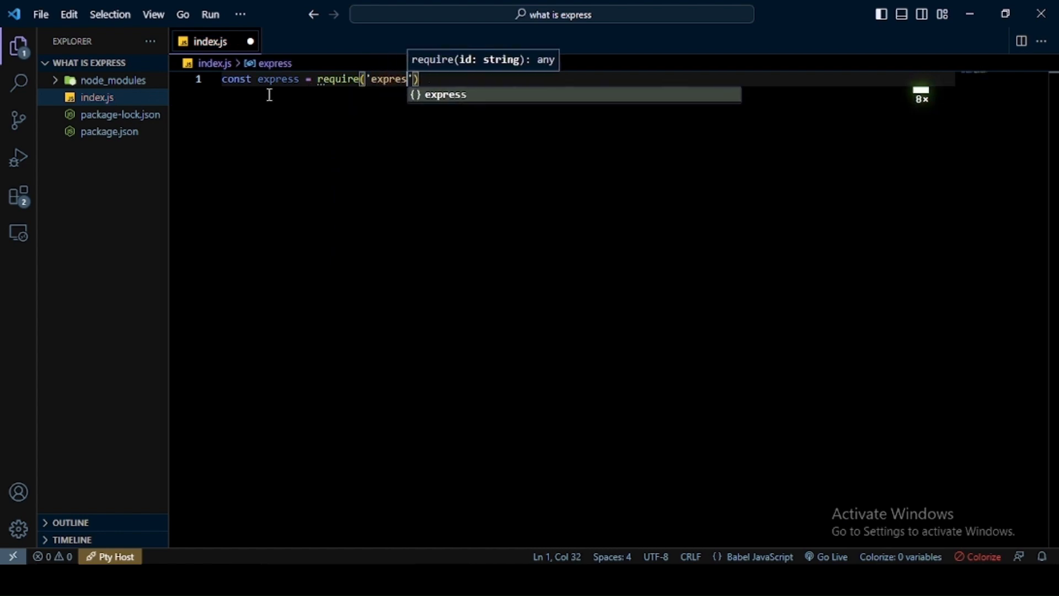
pyautogui.write('a')
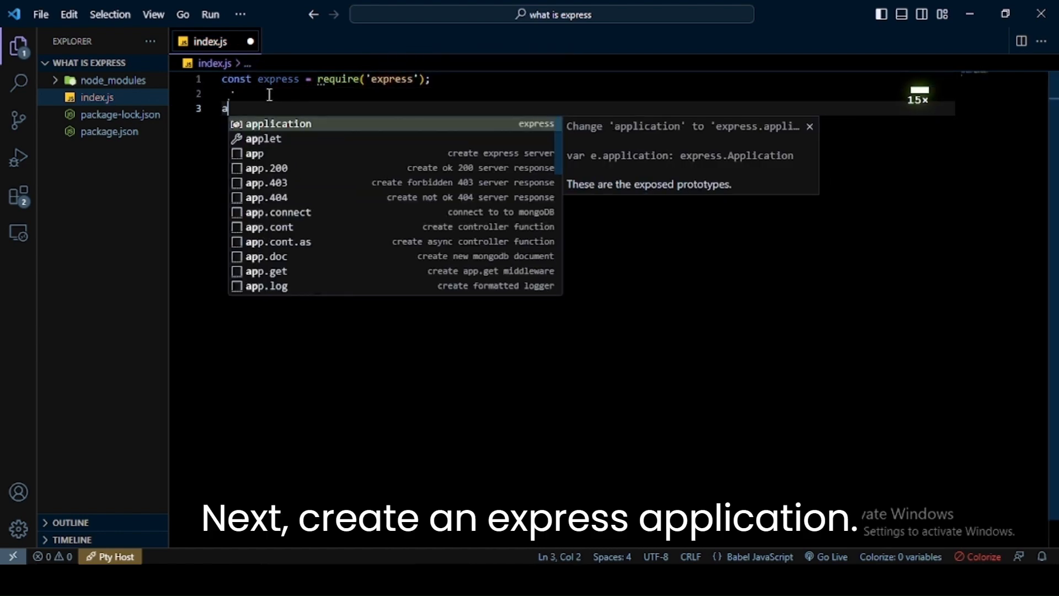
pyautogui.write('const app =')
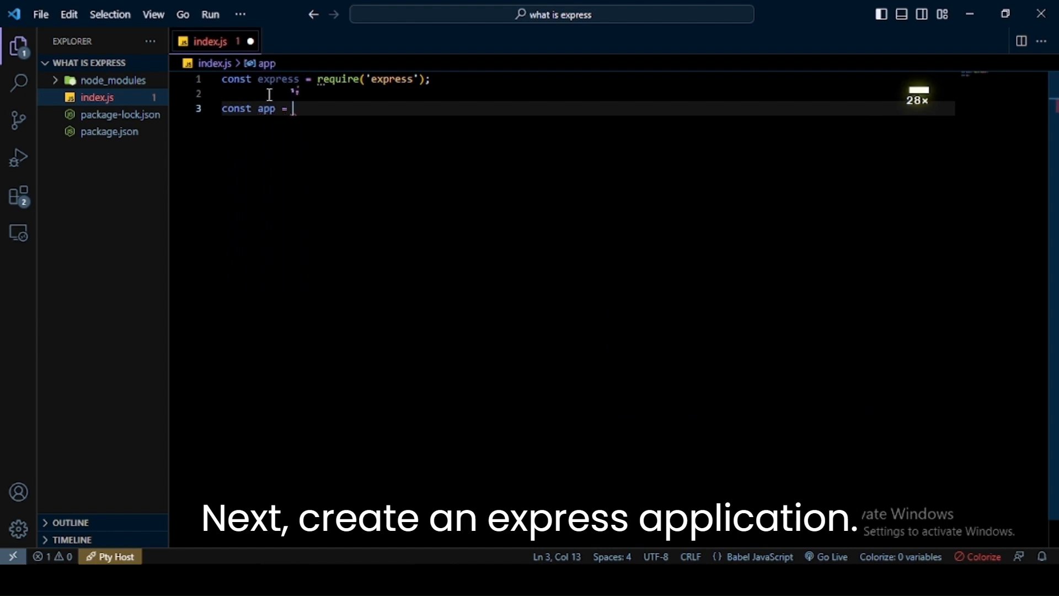
pyautogui.write('express();')
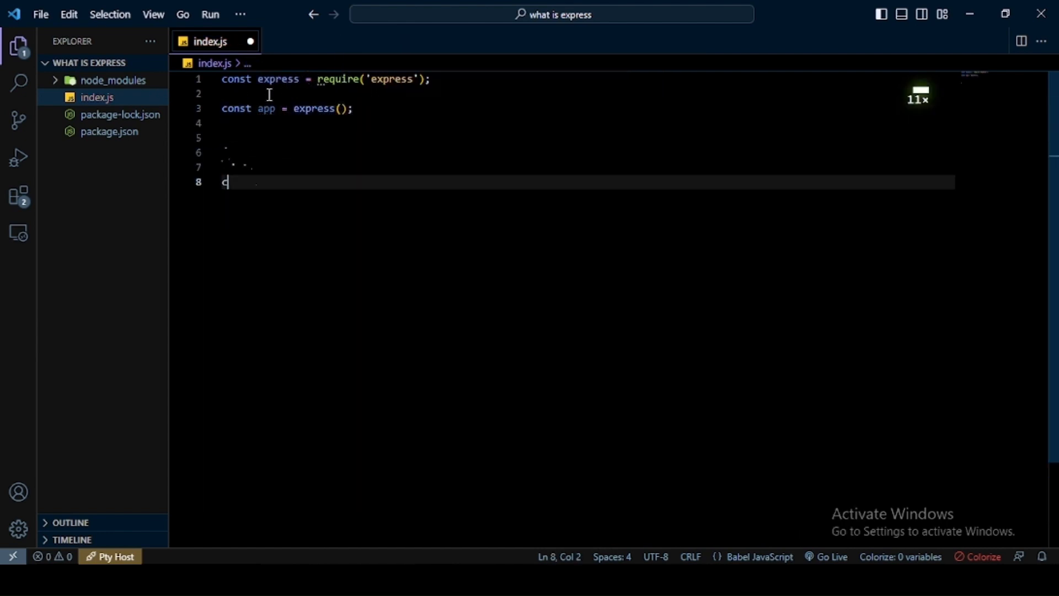
pyautogui.write('const port')
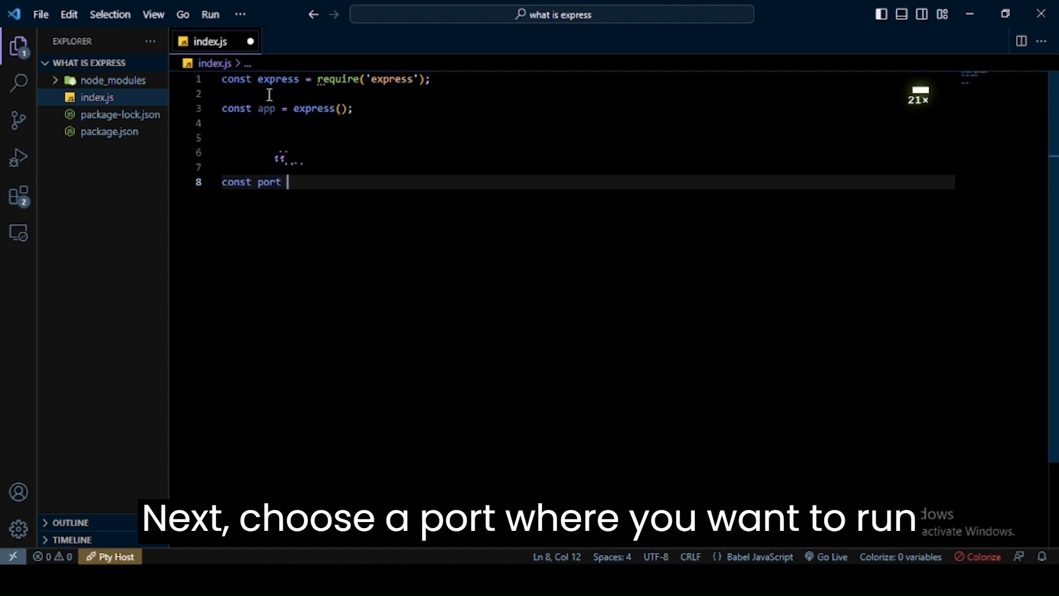
pyautogui.write('= 5000;')
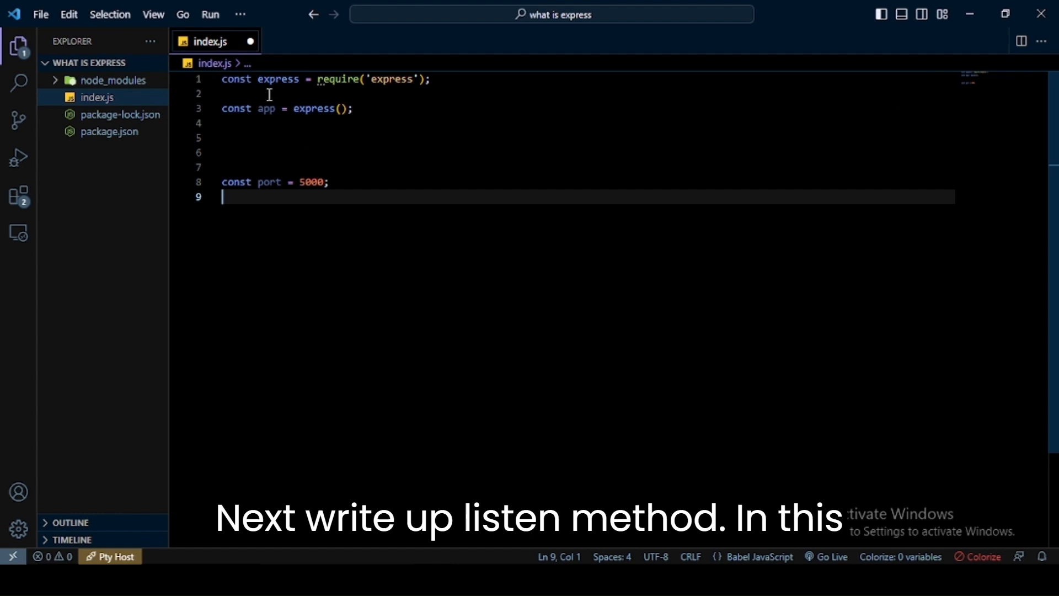
# Step: Start app.listen on the port with a console.log callback, leaving room above for routes
pyautogui.write('app.')
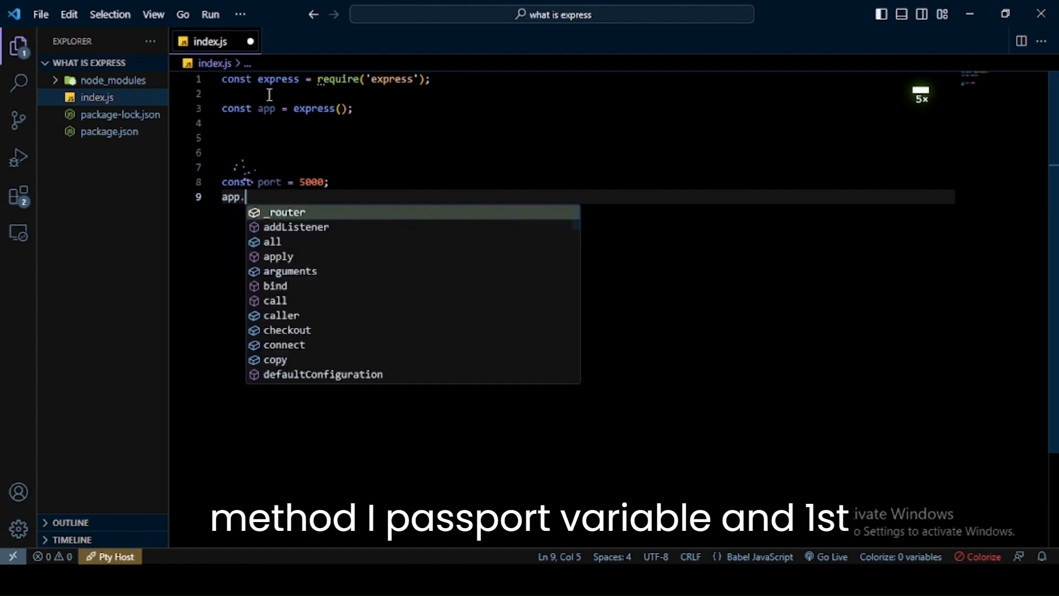
pyautogui.write('listen(port, () => {')
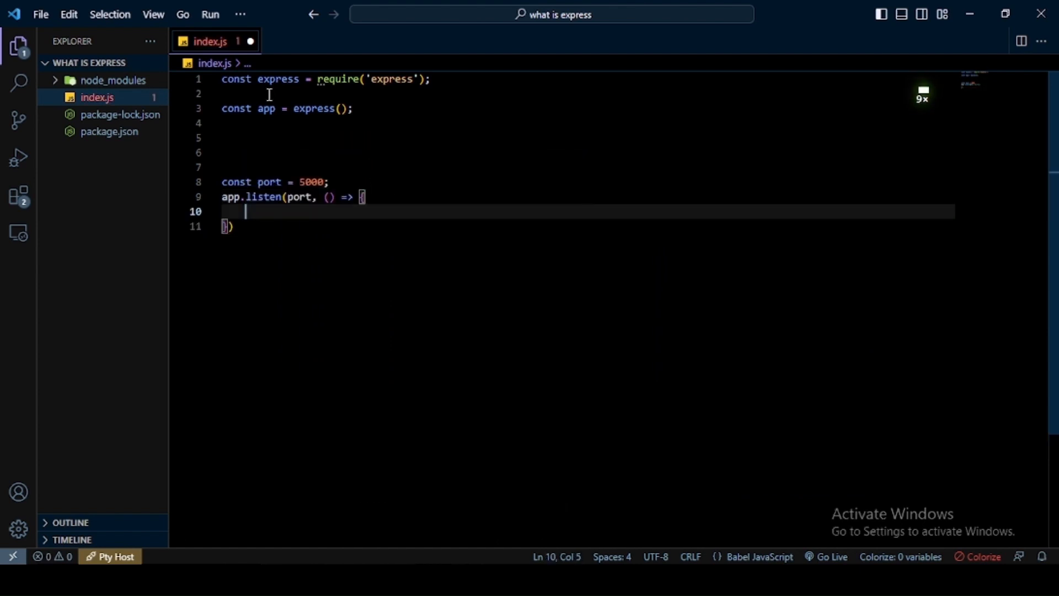
pyautogui.write('console.log(`Server listening on port ${port}`);')
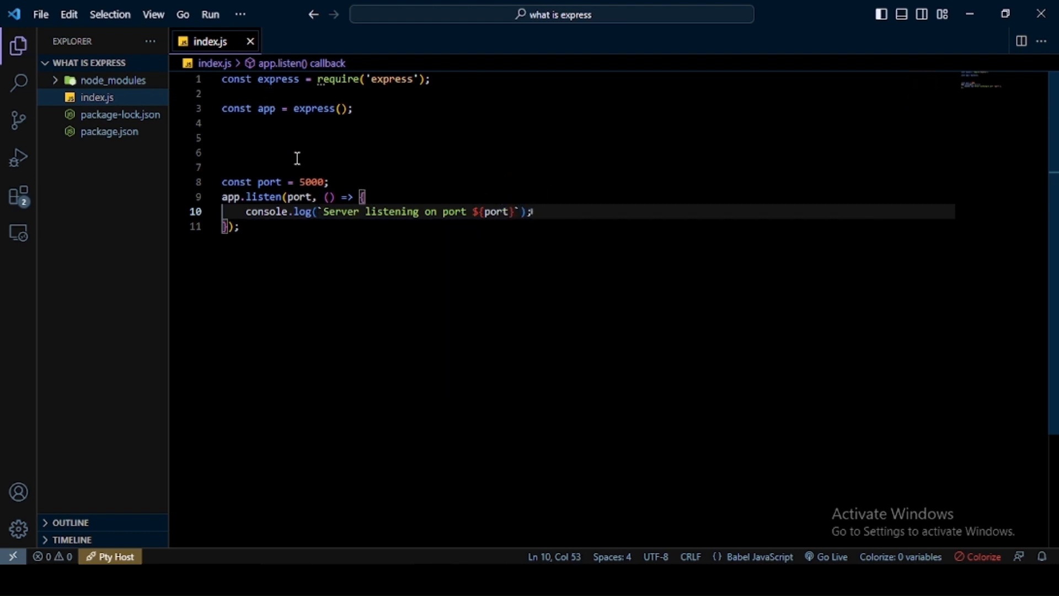
pyautogui.press('enter')
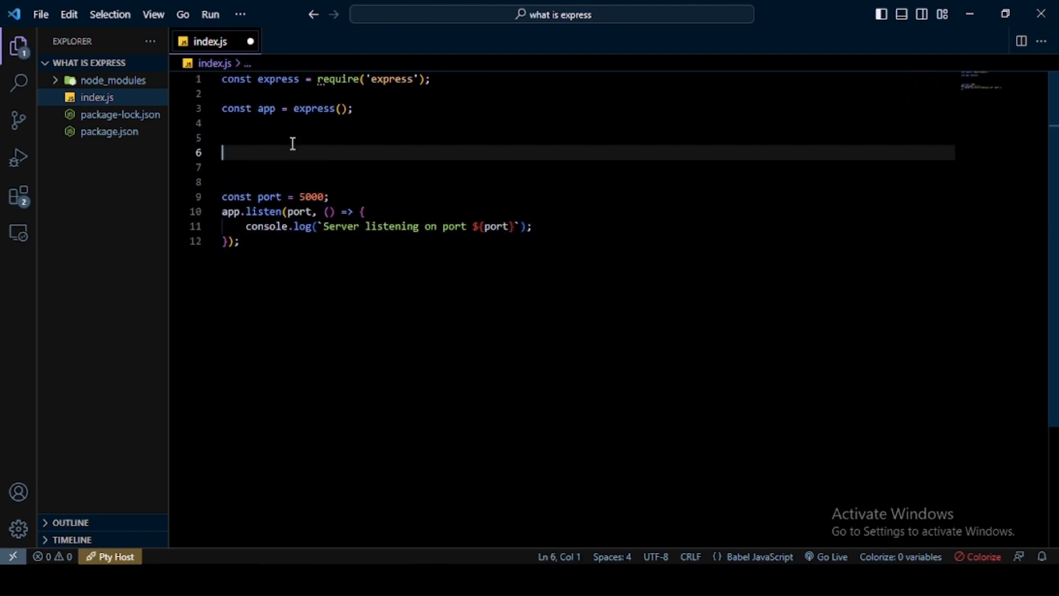
# Step: Define app.get('/') with a (req, res) callback that calls res.send
pyautogui.write("app.get('")
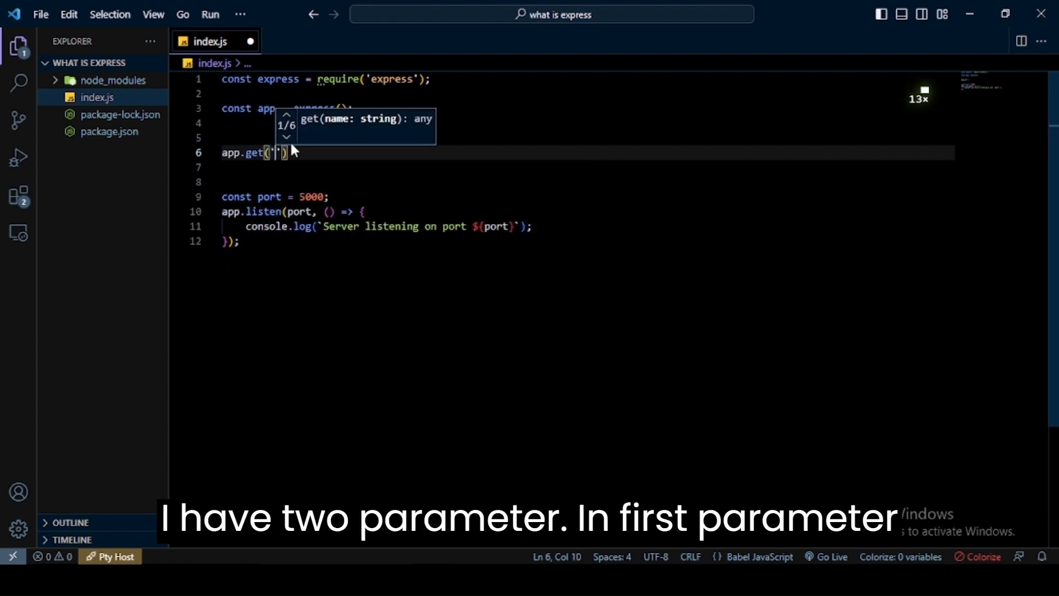
pyautogui.write("/',")
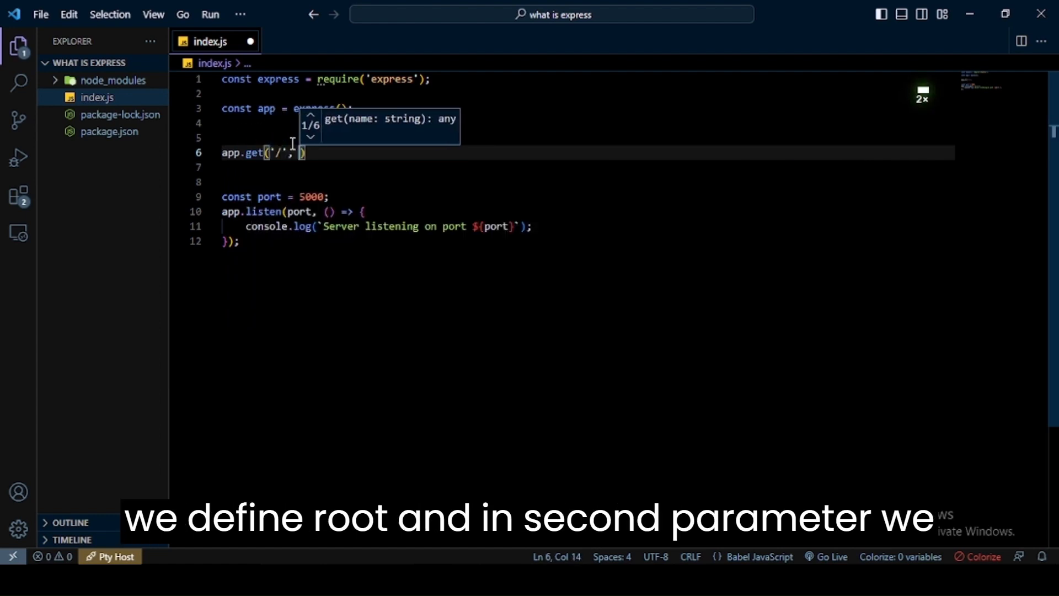
pyautogui.write('(req')
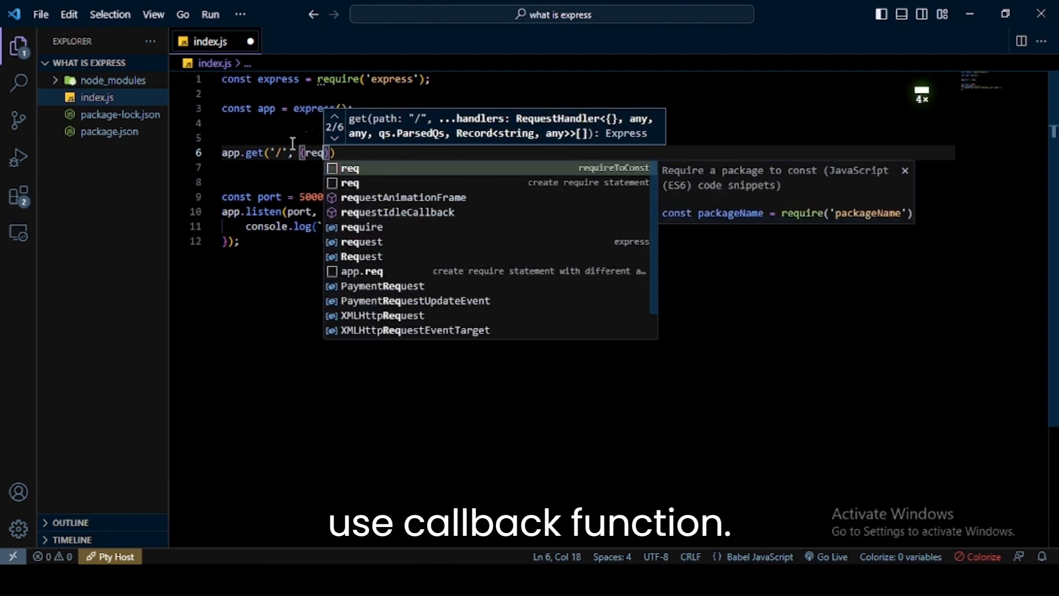
pyautogui.write(', res')
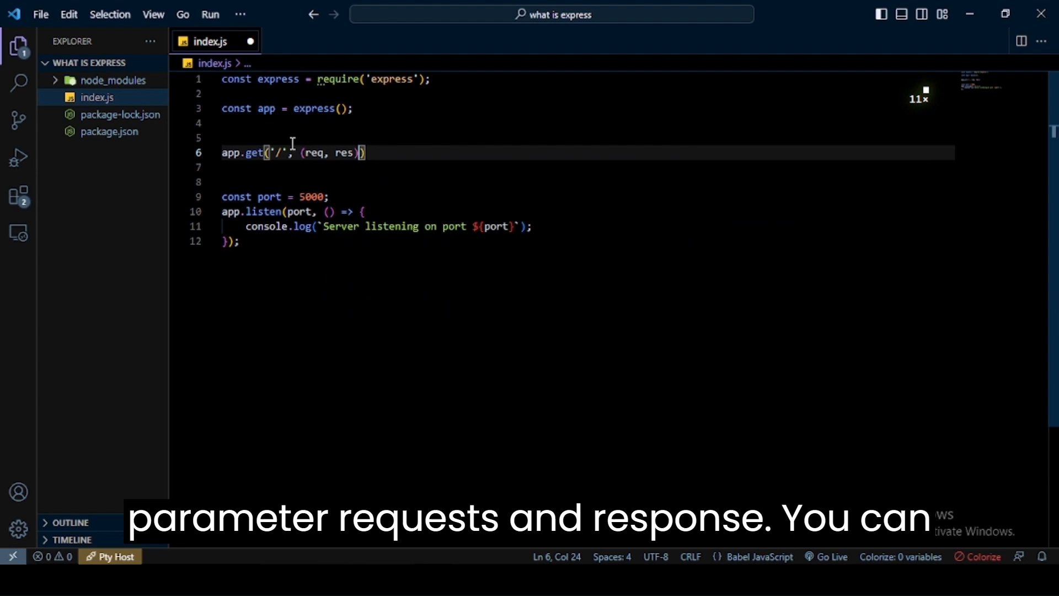
pyautogui.write('=> {')
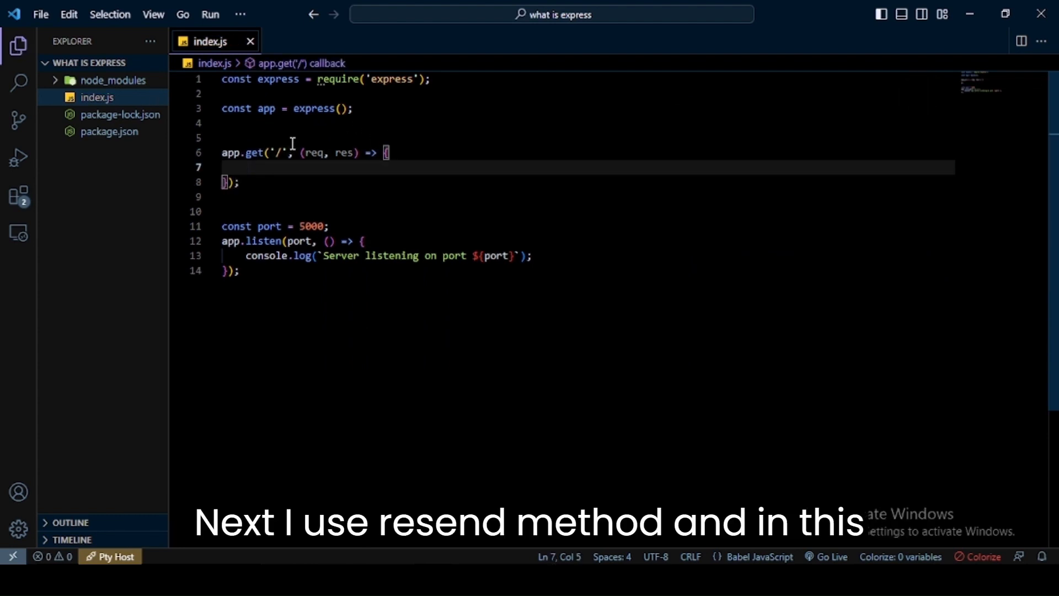
pyautogui.write('res.send')
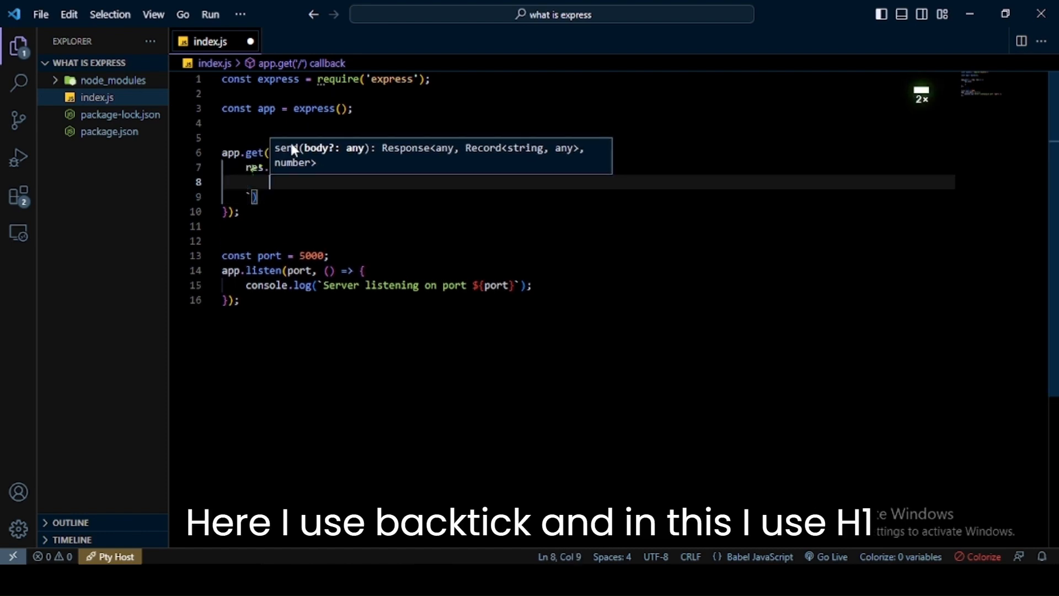
# Step: Send an <h1>Hello EveryOne Welcome back</h1> heading and a 'Hi how are you' paragraph
pyautogui.write('<h1></h1>')
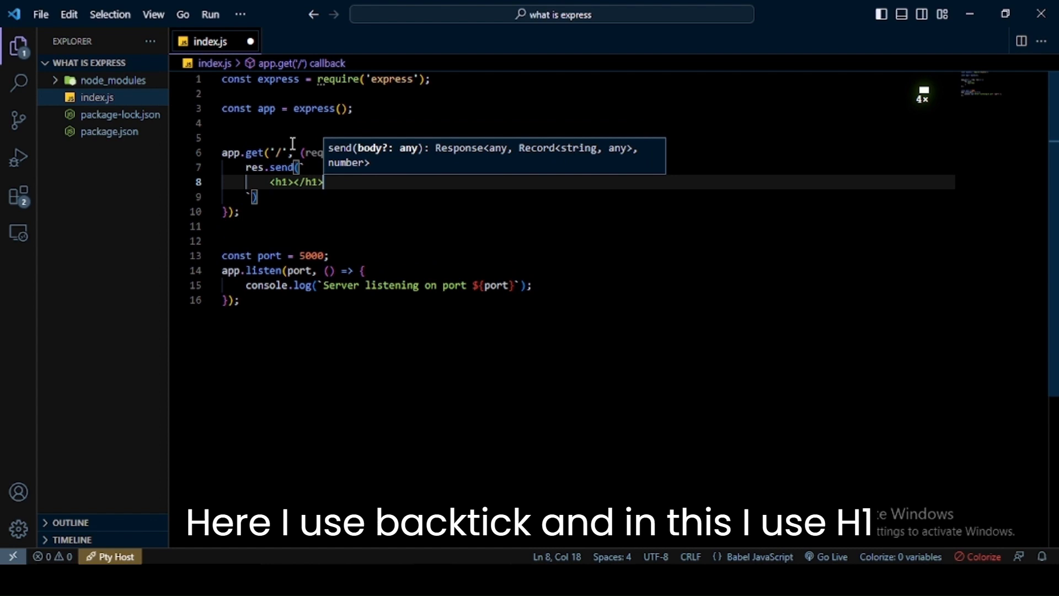
pyautogui.write('Hello EveryOne')
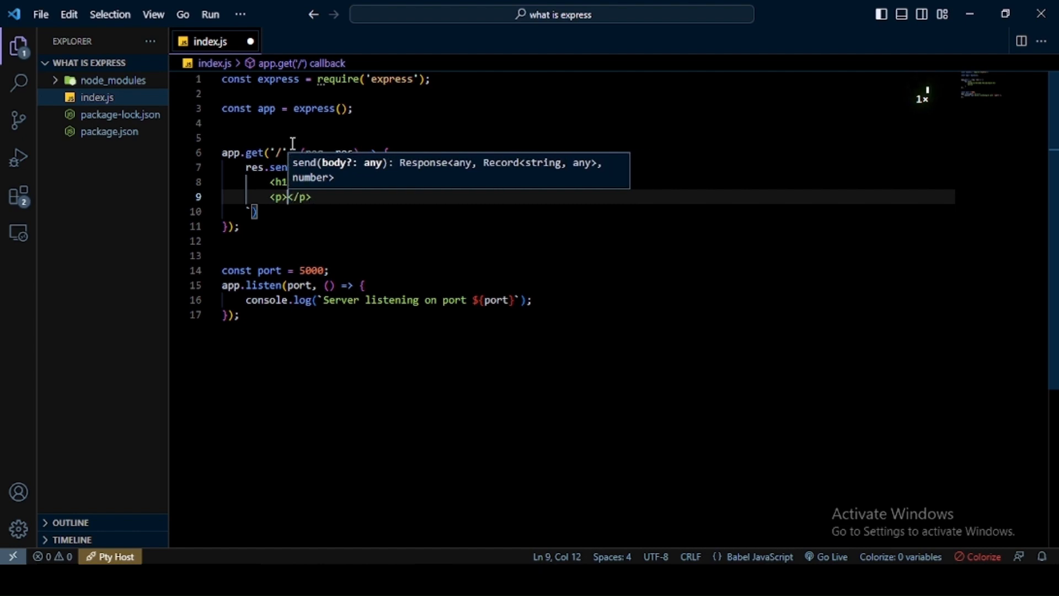
pyautogui.write('Hi how are you')
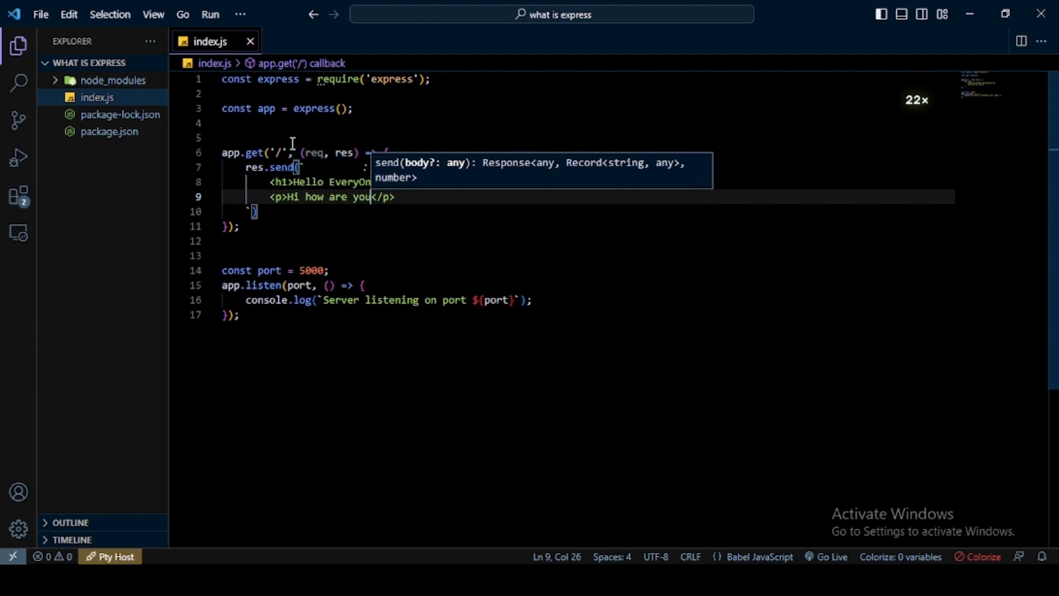
pyautogui.write('Welcome back')
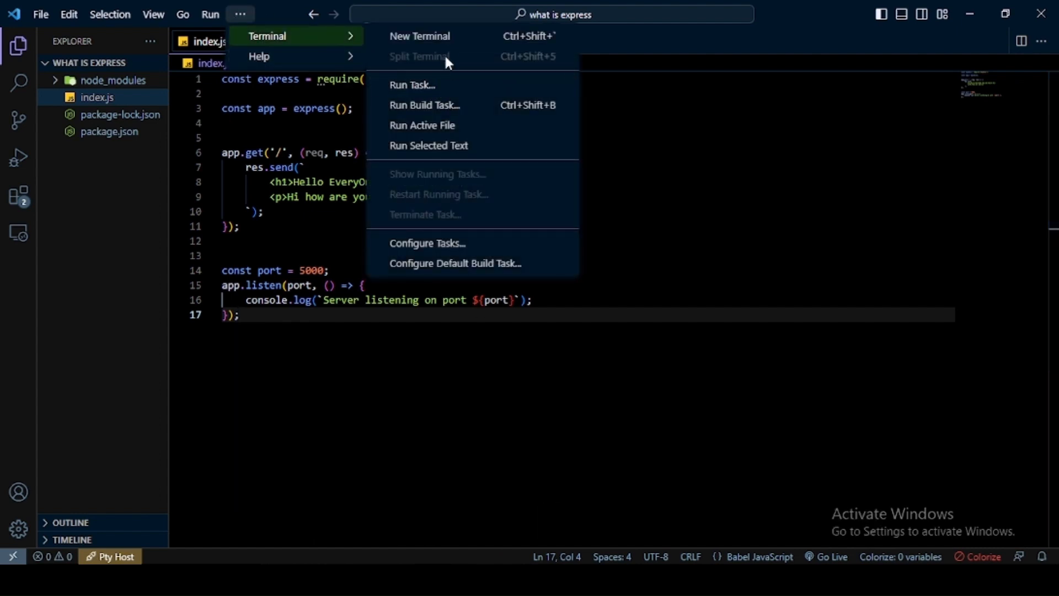
# Step: Run nodemon index.js in a new terminal to start the server
pyautogui.click(419, 35)
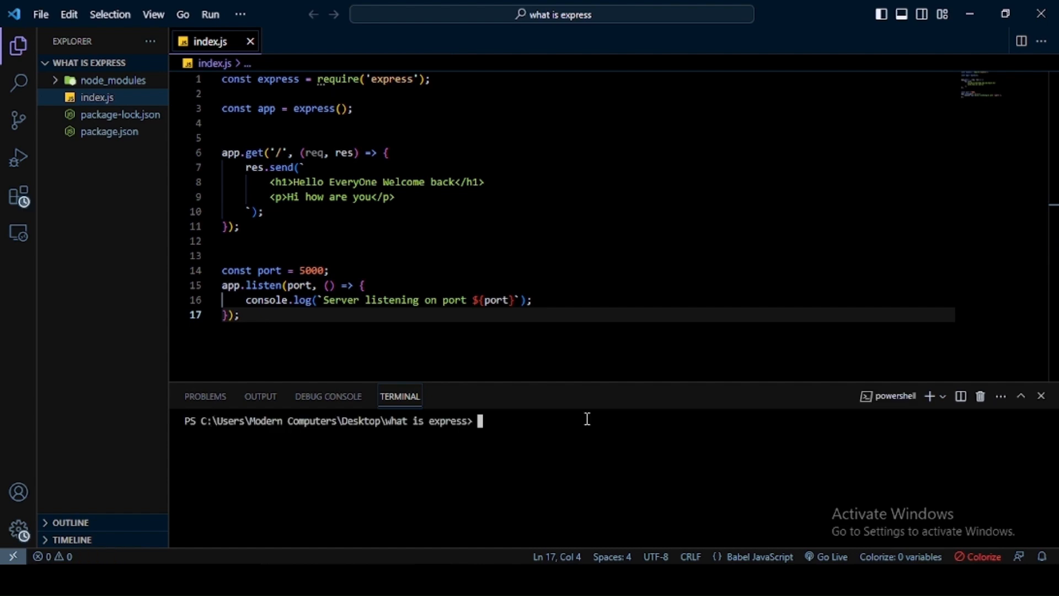
pyautogui.write('nodemon index.')
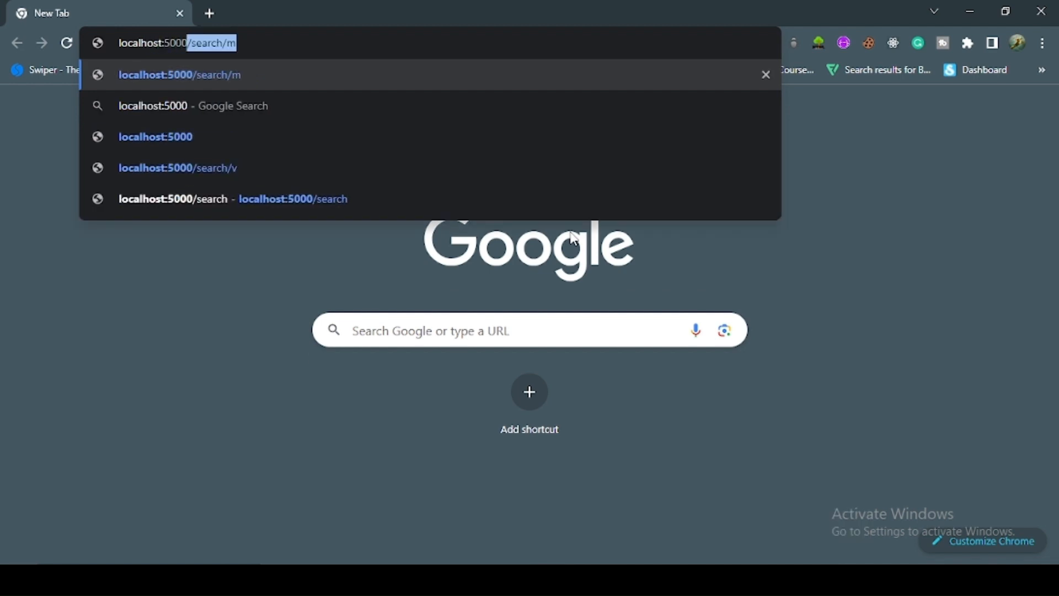
# Step: Load localhost:5000 in Chrome showing the Hello EveryOne Welcome back page
pyautogui.press('Enter')
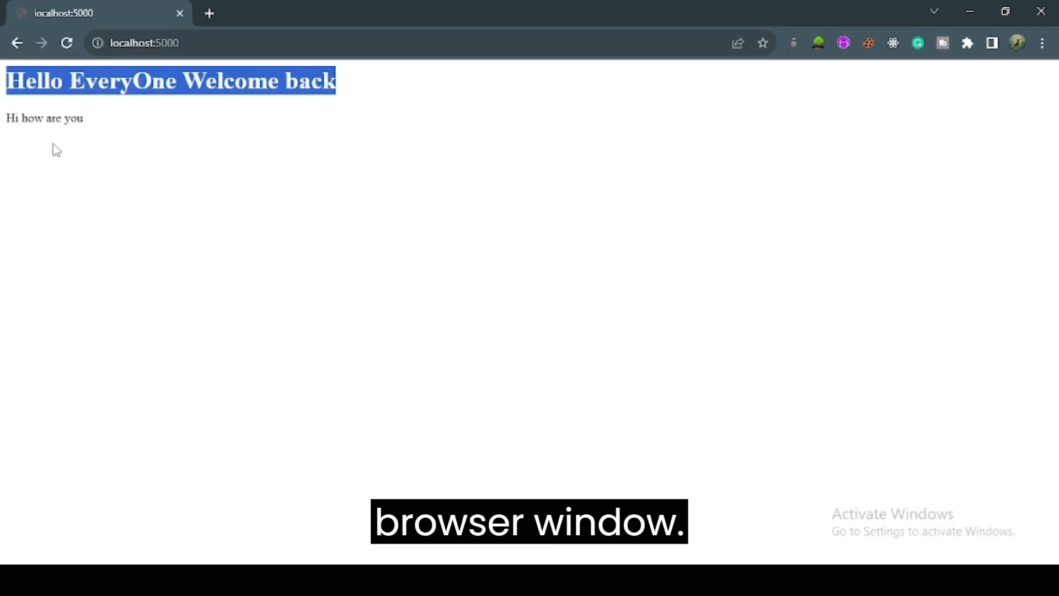
pyautogui.click(66, 143)
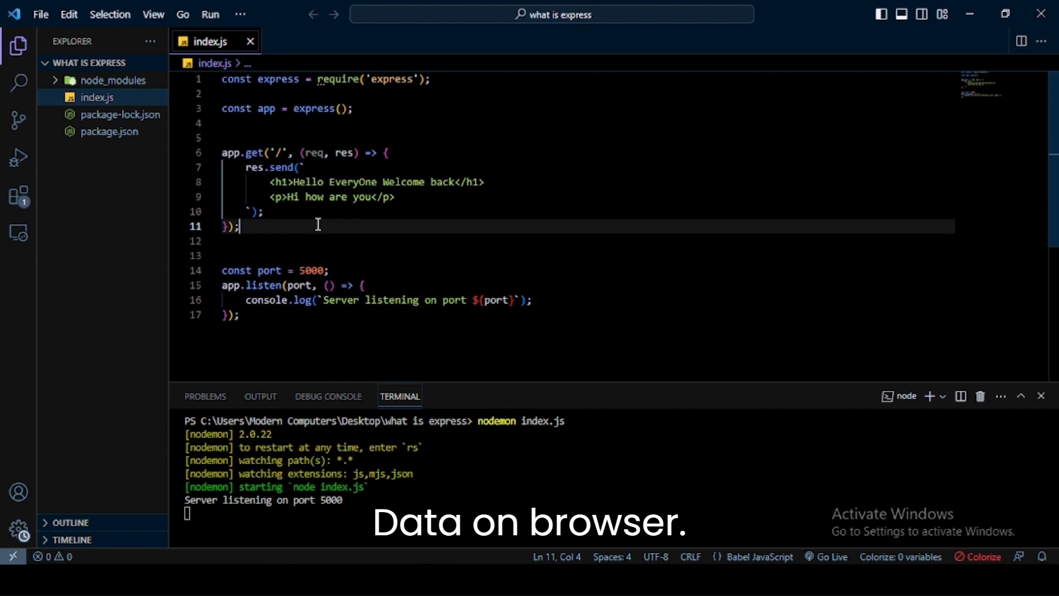
# Step: Define an app.get('/contact') route with an empty callback body below the home route
pyautogui.press('Enter')
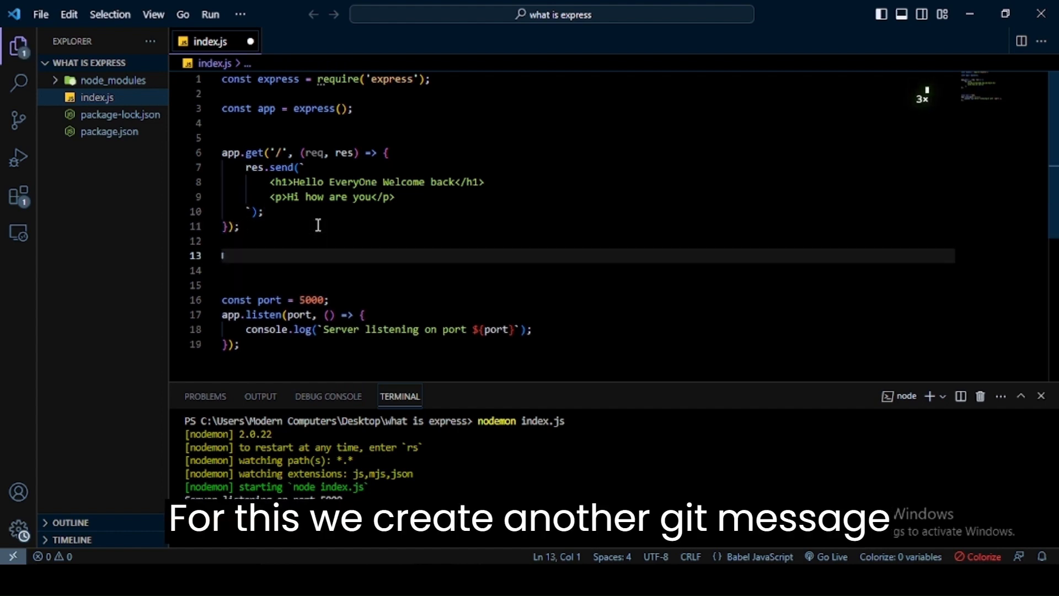
pyautogui.write("app.get('/')")
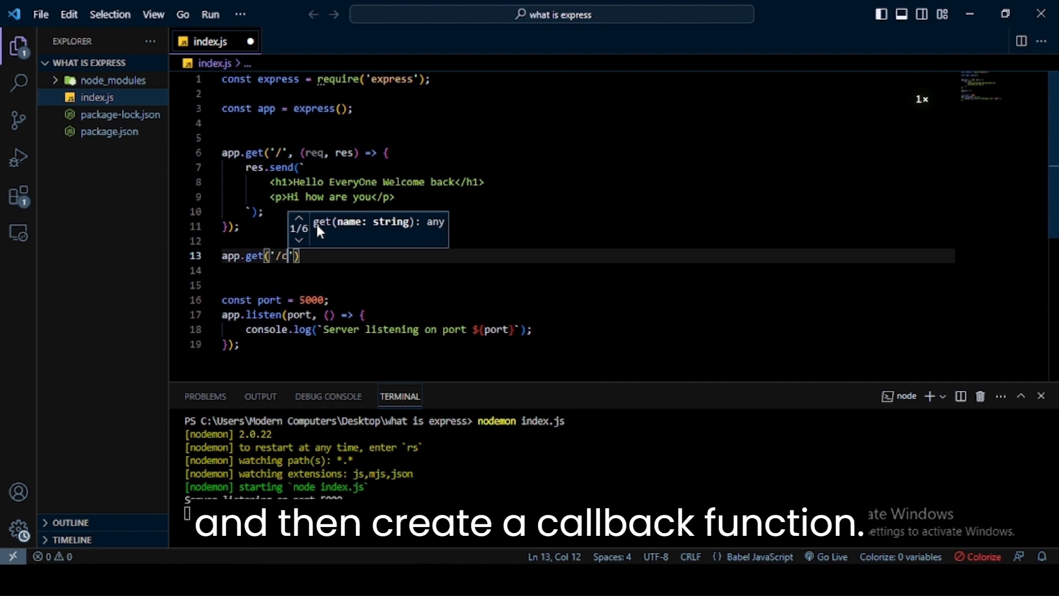
pyautogui.write('ontact')
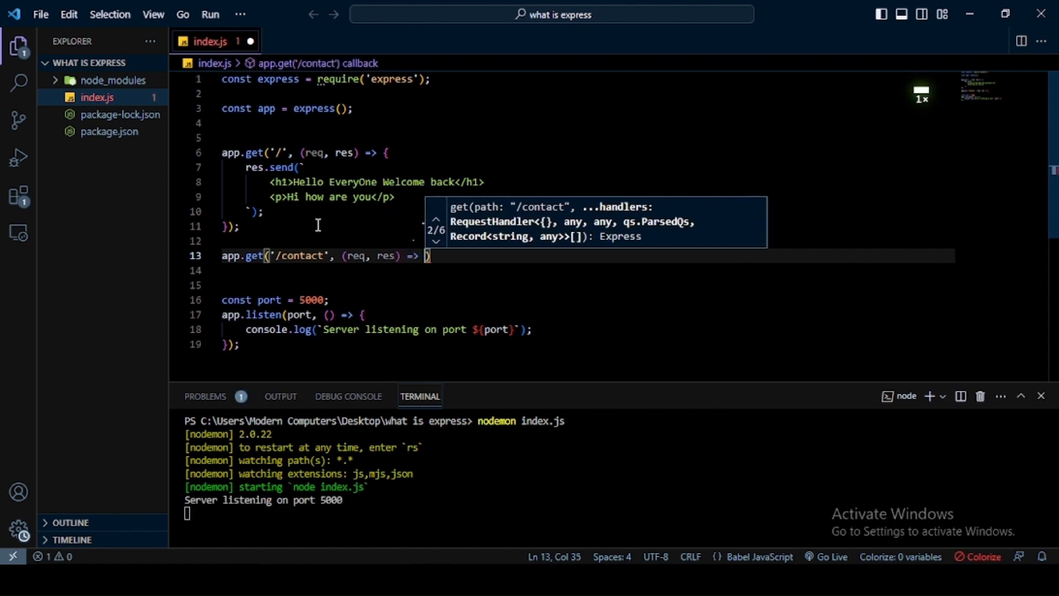
pyautogui.press('Enter')
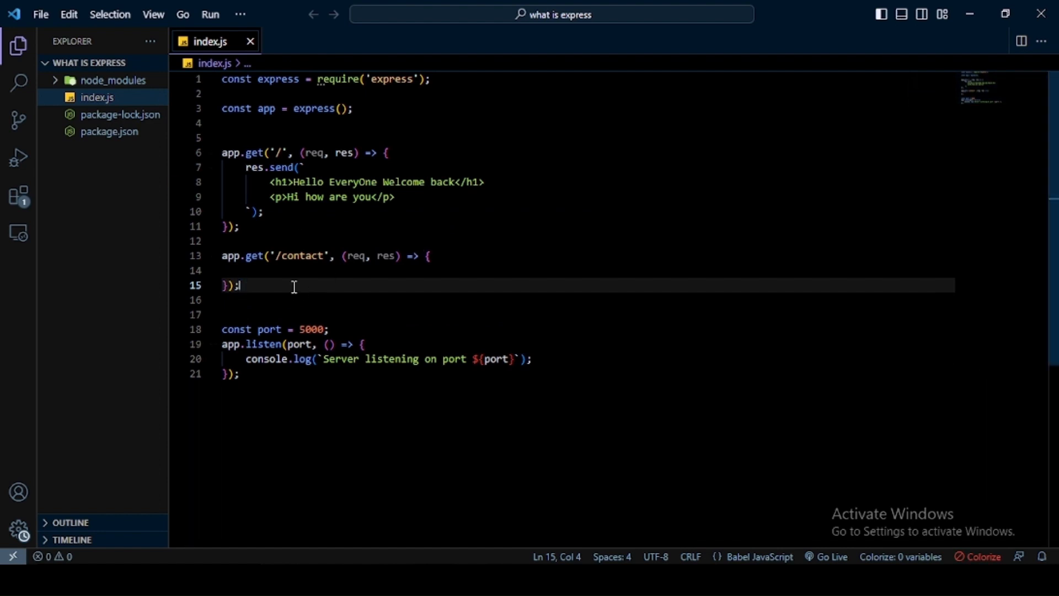
pyautogui.write('re')
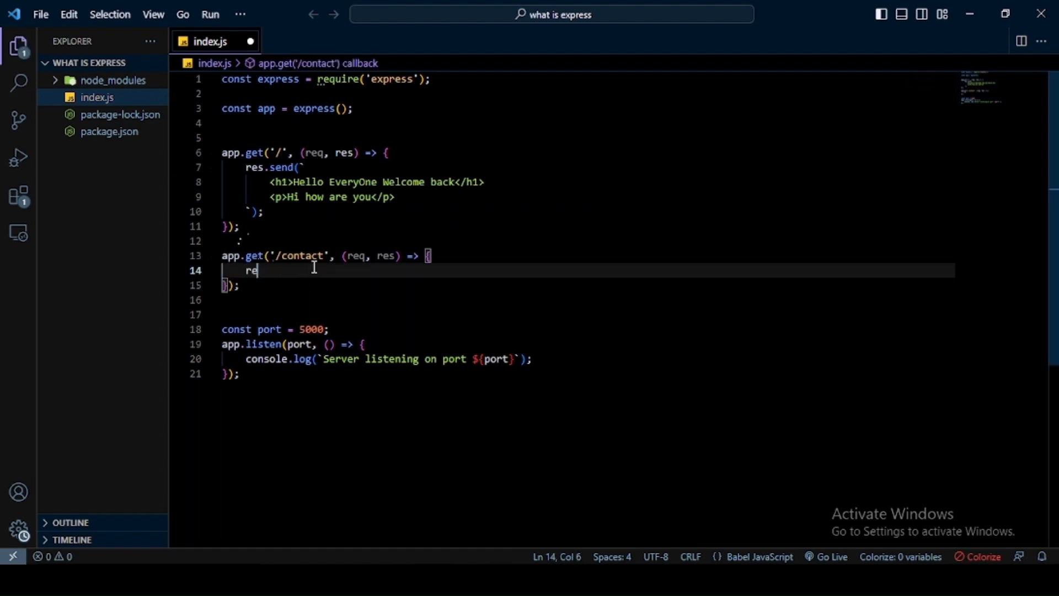
pyautogui.write('s.send()')
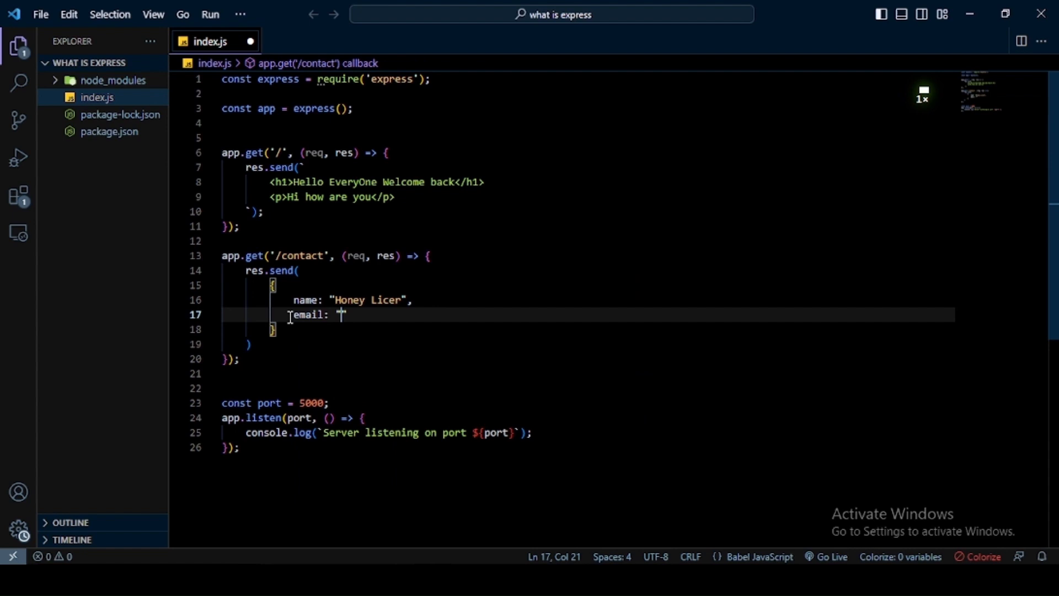
pyautogui.write('honey@exmaple.con')
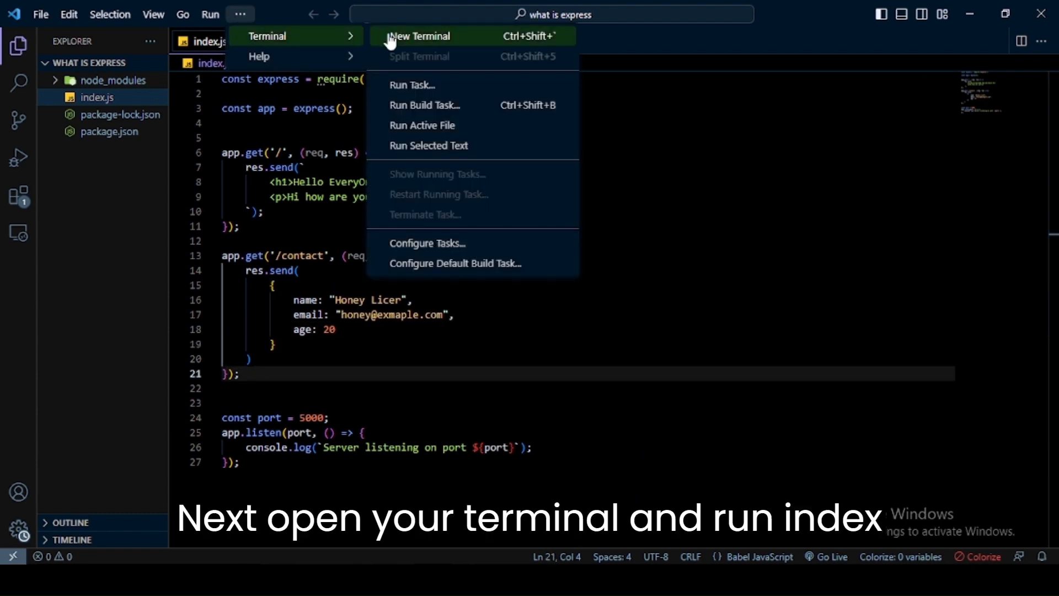
# Step: Start the server again with nodemon in a fresh terminal
pyautogui.click(419, 35)
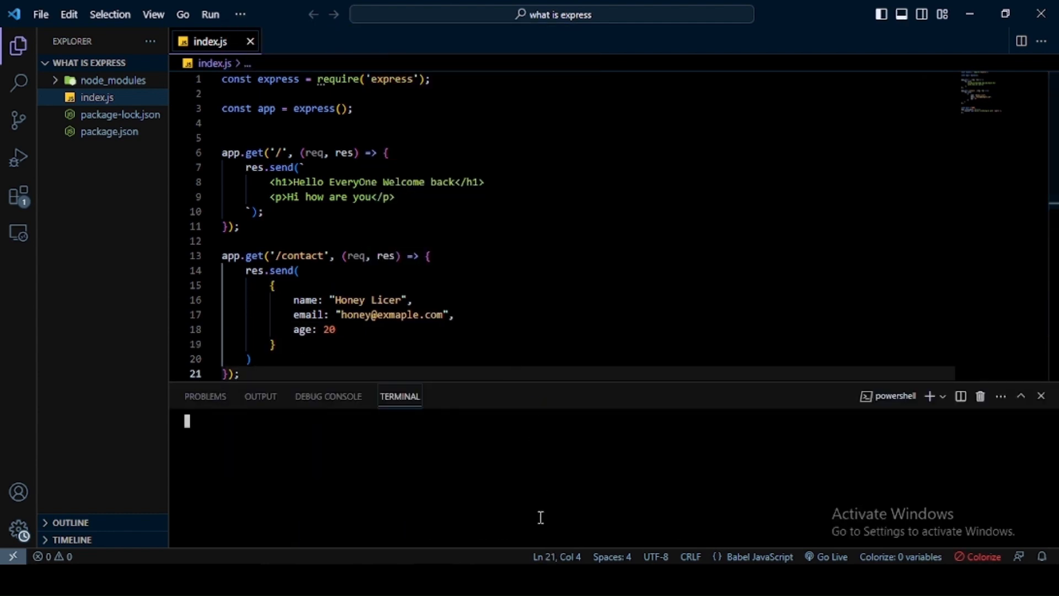
pyautogui.write('nod')
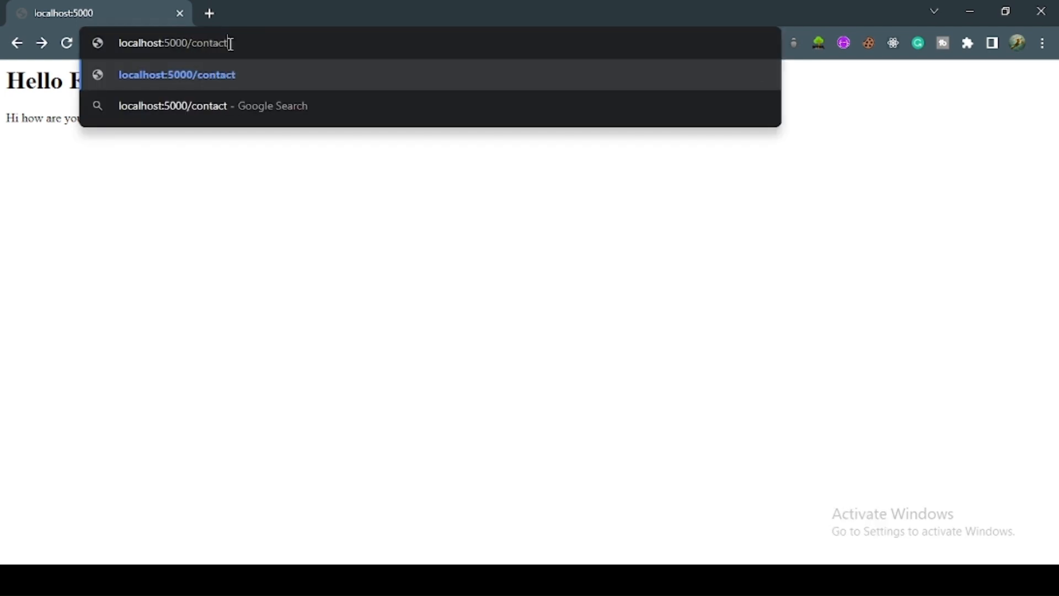
# Step: Load localhost:5000/contact in Chrome
pyautogui.press('Enter')
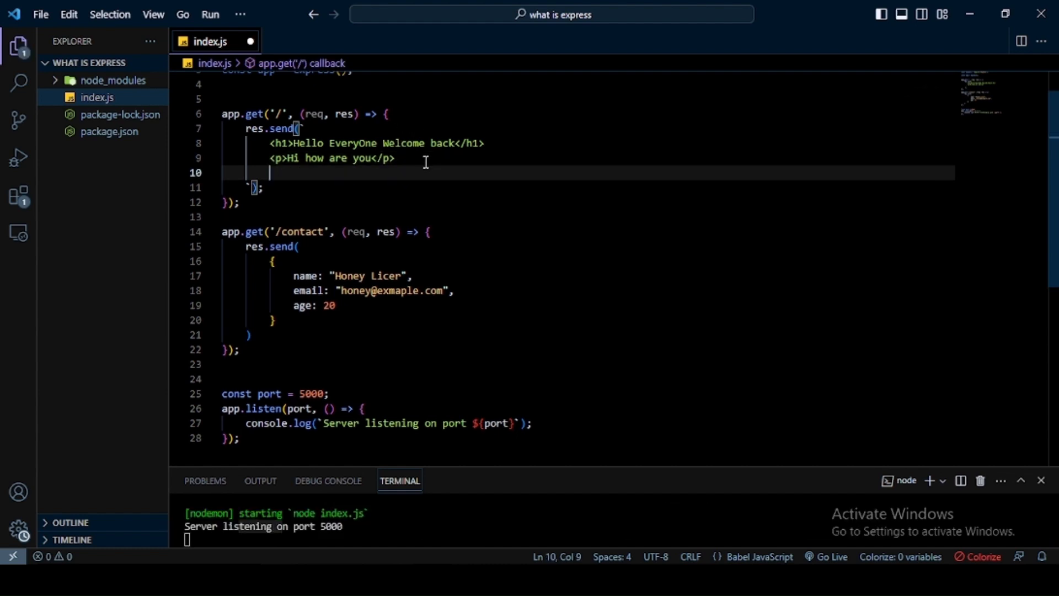
# Step: Add an <a href="/contact">Go to contact Page</a> link to the home HTML and follow it to the JSON
pyautogui.write('<a href="/contact')
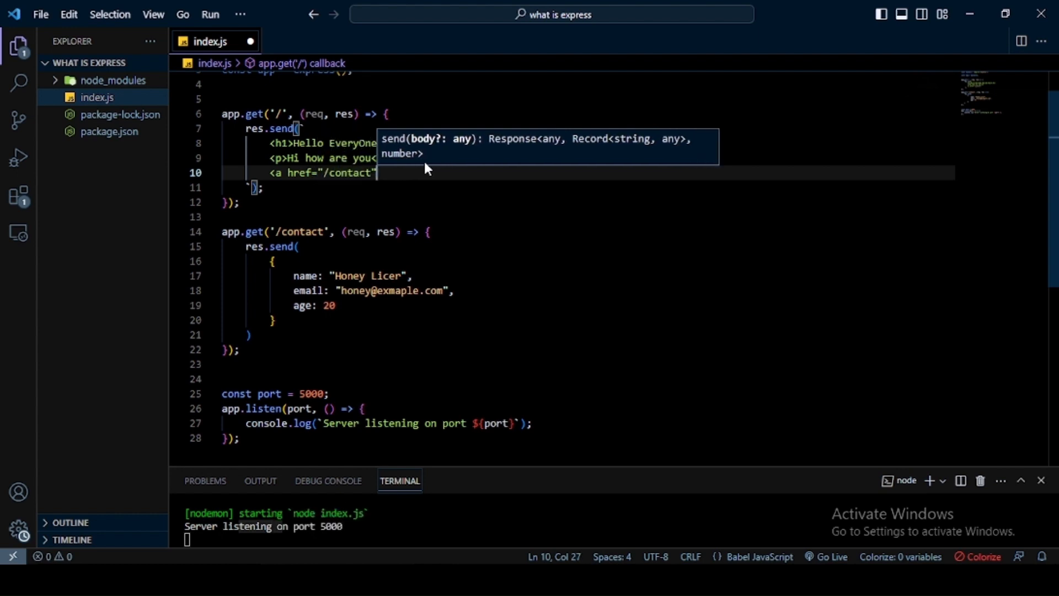
pyautogui.write('>Go to contact Pa')
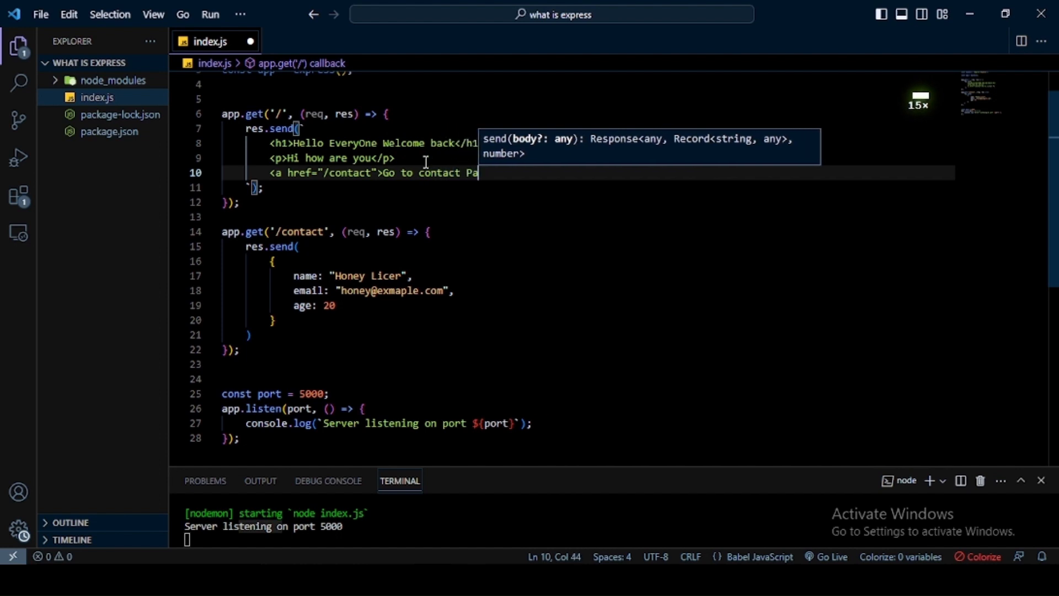
pyautogui.write('ge</a>')
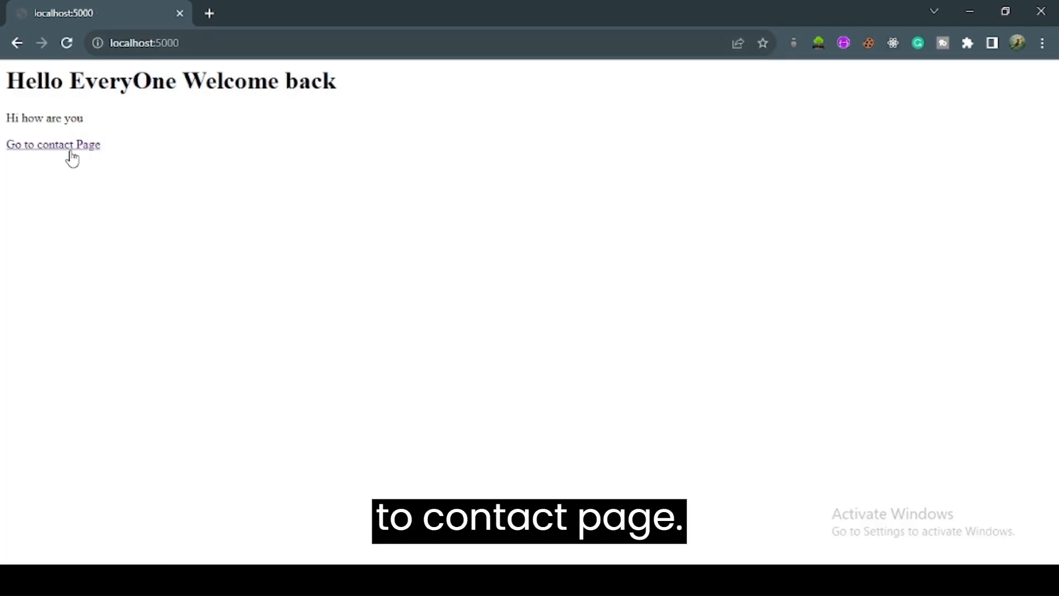
pyautogui.click(53, 144)
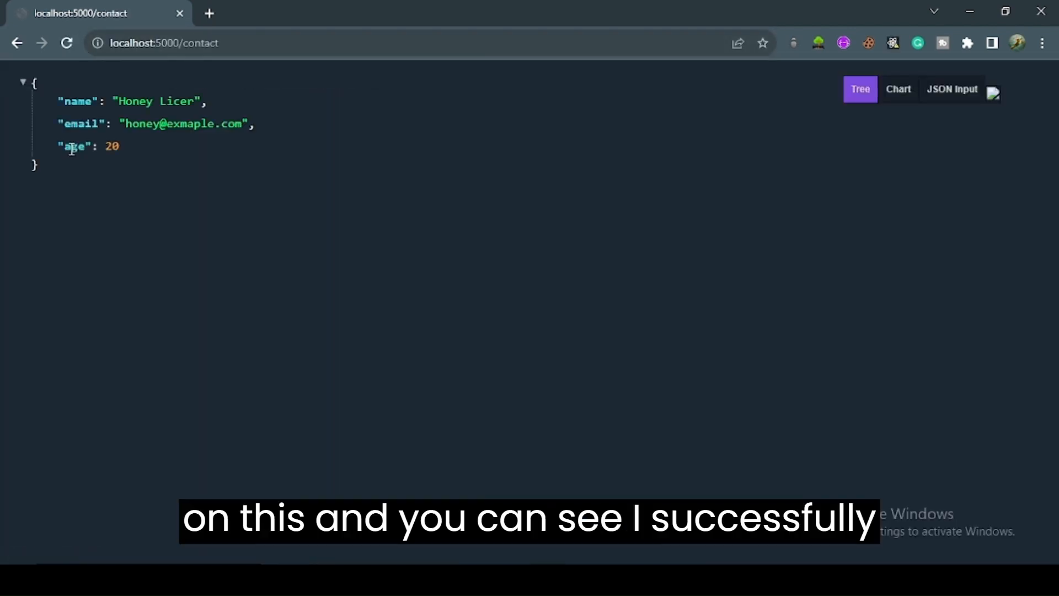